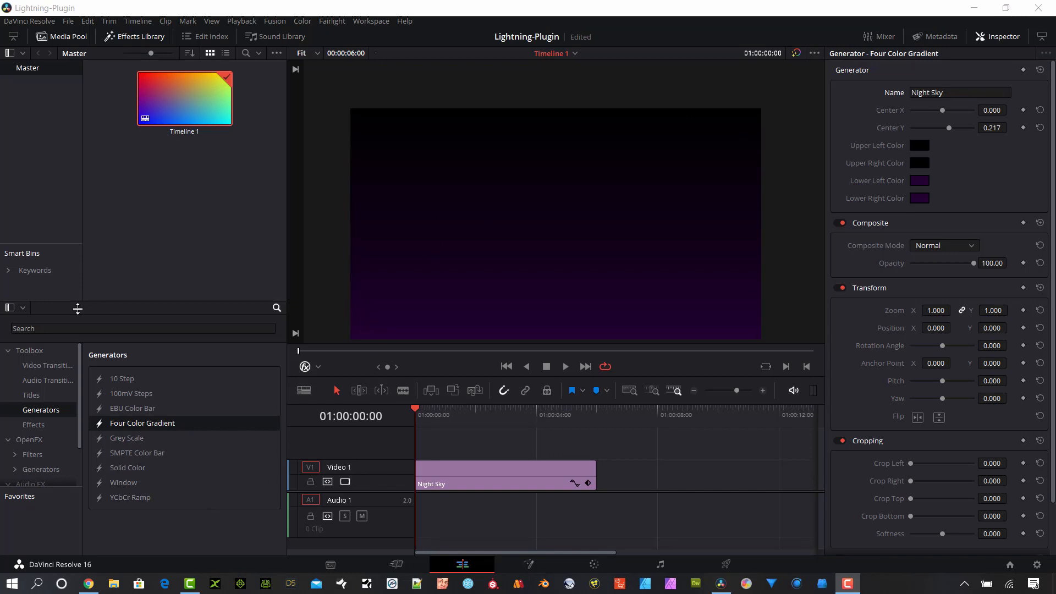
# Step: Find 'lightning' in the Effects Library and place Ignite Lightning + Electricity on V2 above Night Sky
pyautogui.write('ligh')
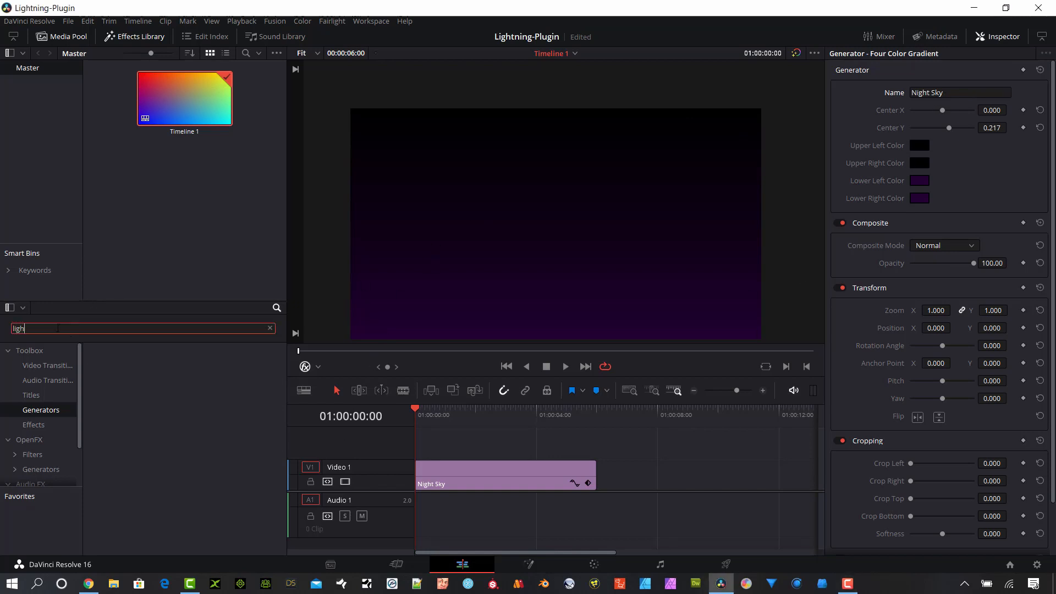
pyautogui.write('ightn')
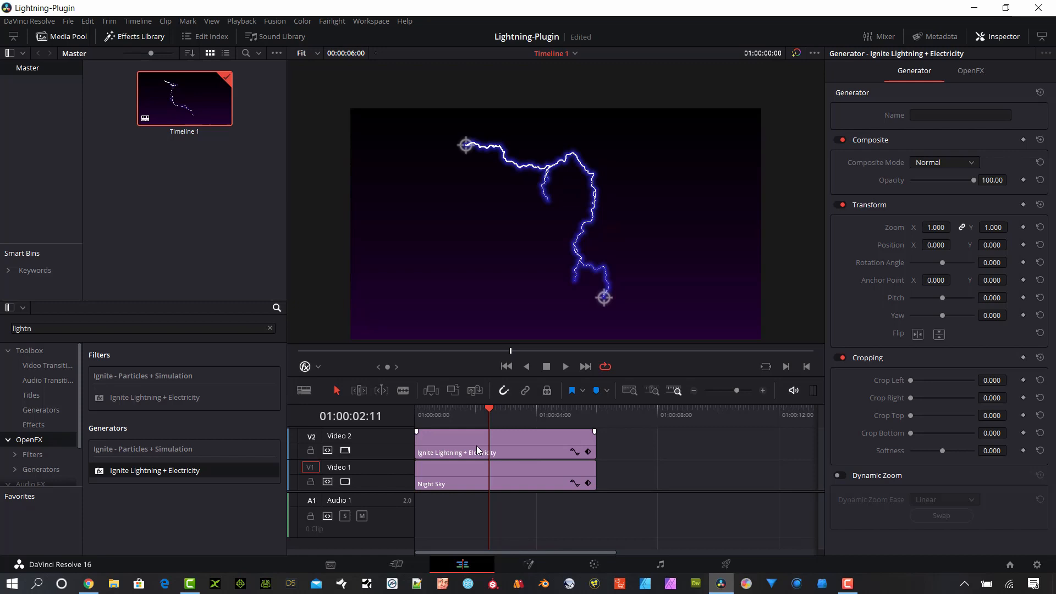
pyautogui.moveTo(620, 178)
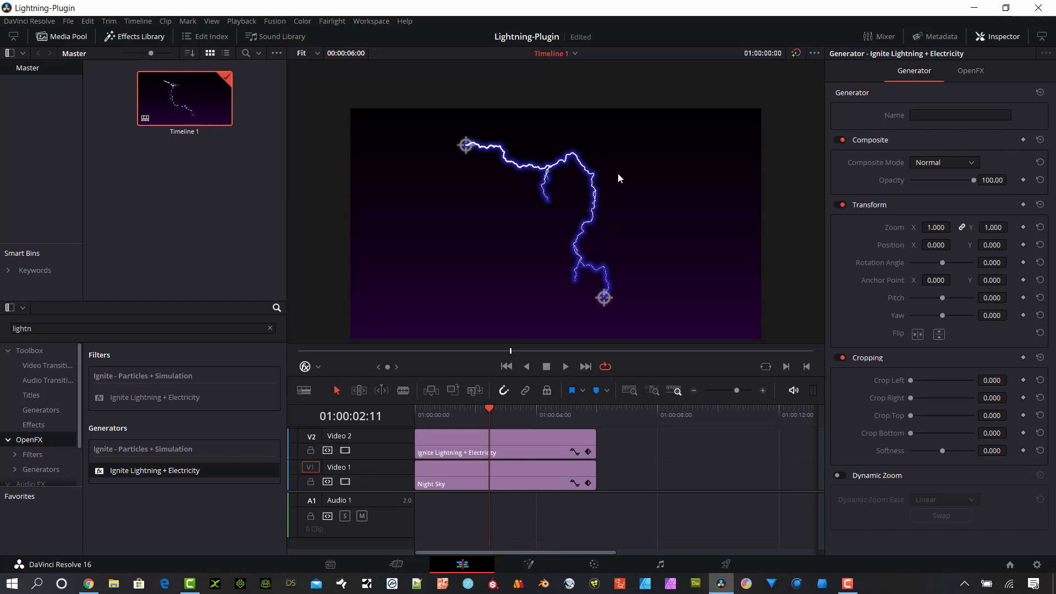
pyautogui.moveTo(584, 169)
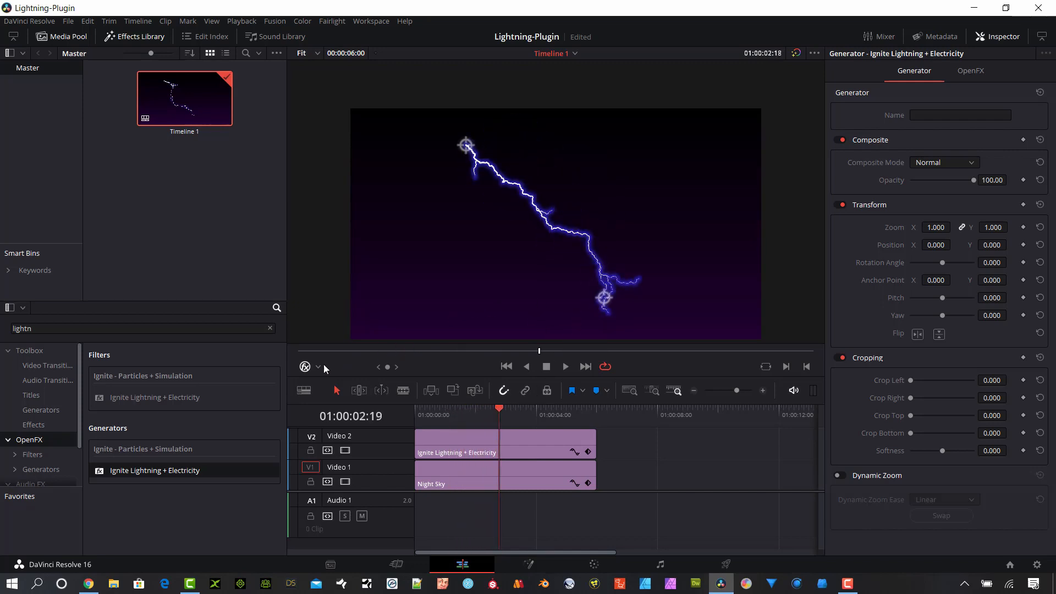
pyautogui.click(317, 367)
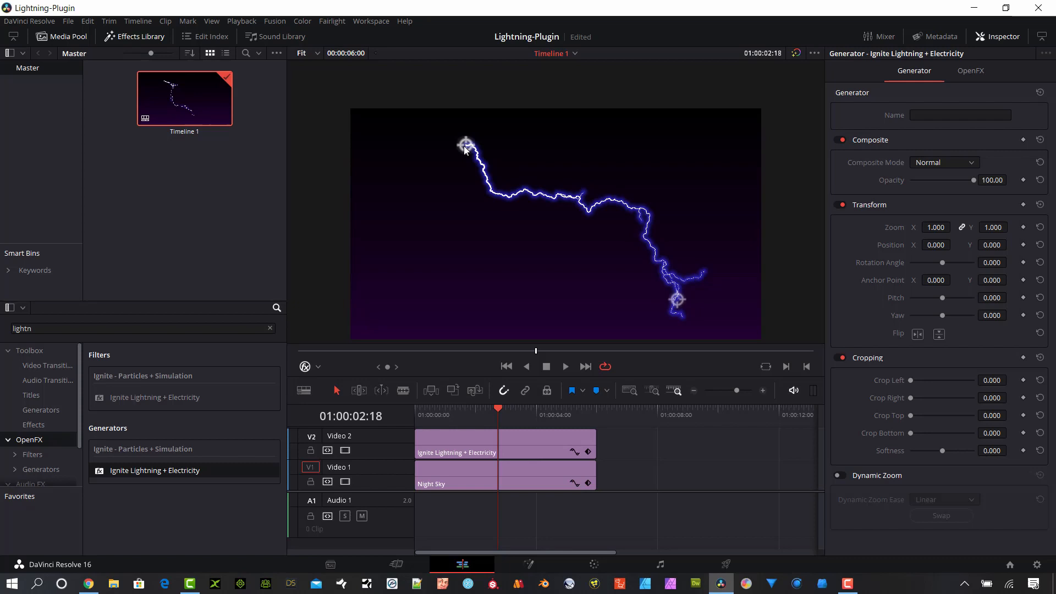
pyautogui.click(440, 408)
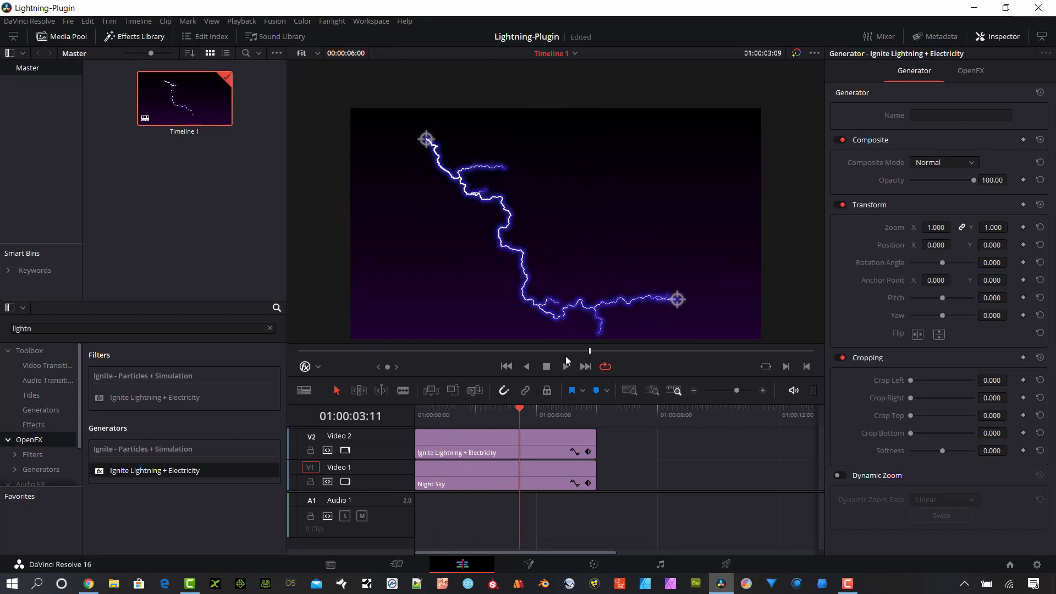
# Step: In the OpenFX settings, reduce the lightning to 2 trunks
pyautogui.click(970, 70)
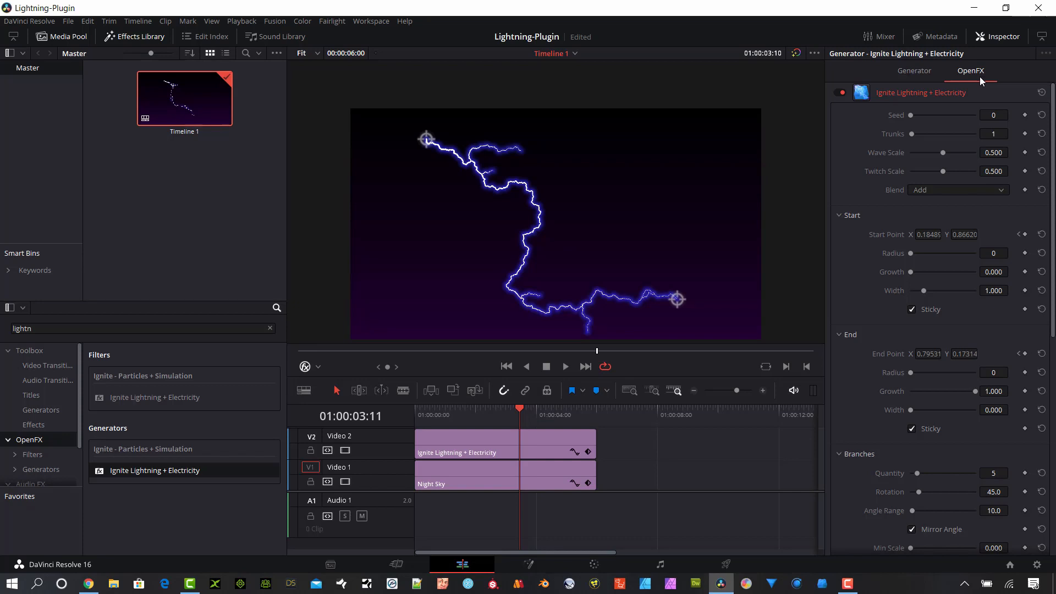
pyautogui.moveTo(951, 323)
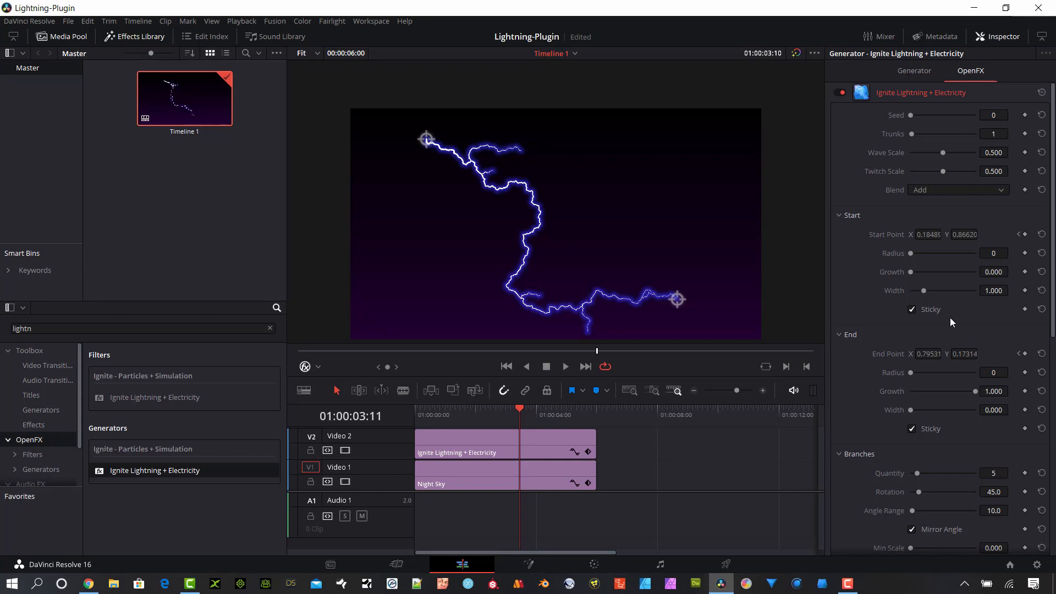
pyautogui.moveTo(931, 131)
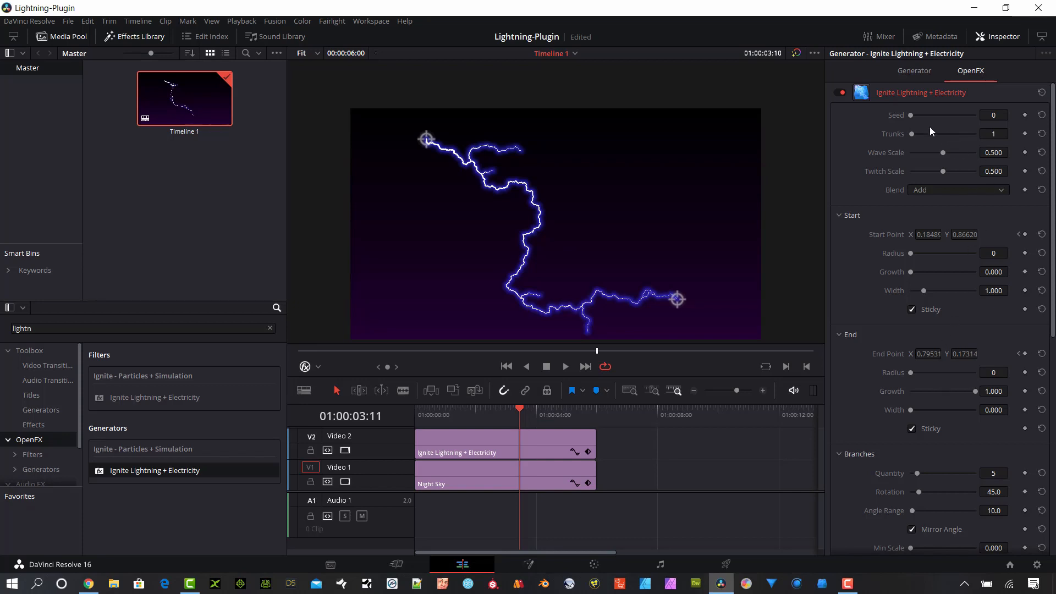
pyautogui.scroll(-3)
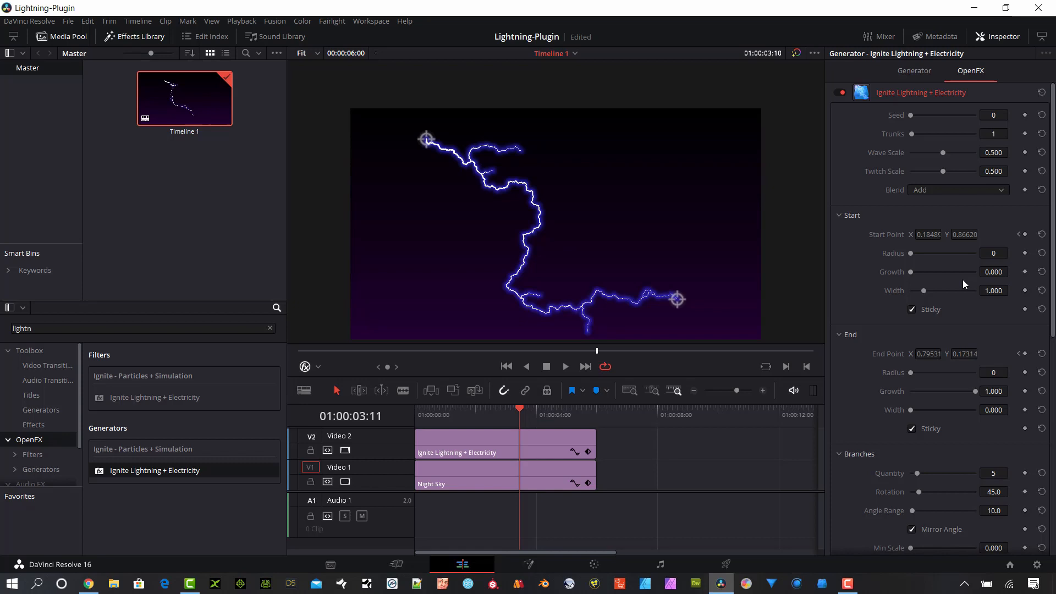
pyautogui.moveTo(948, 141)
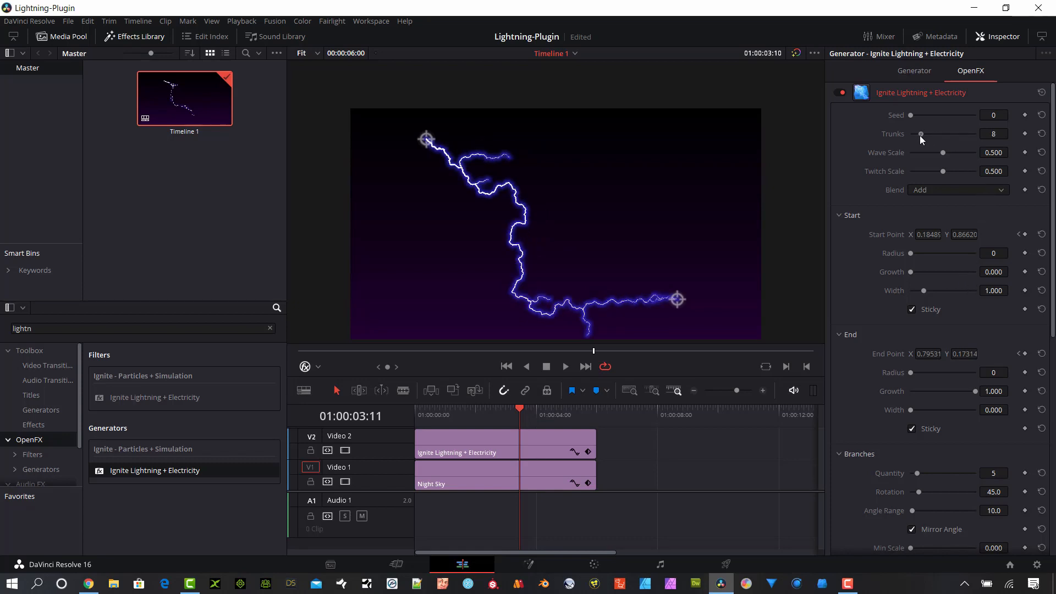
pyautogui.moveTo(920, 133); pyautogui.dragTo(916, 133)
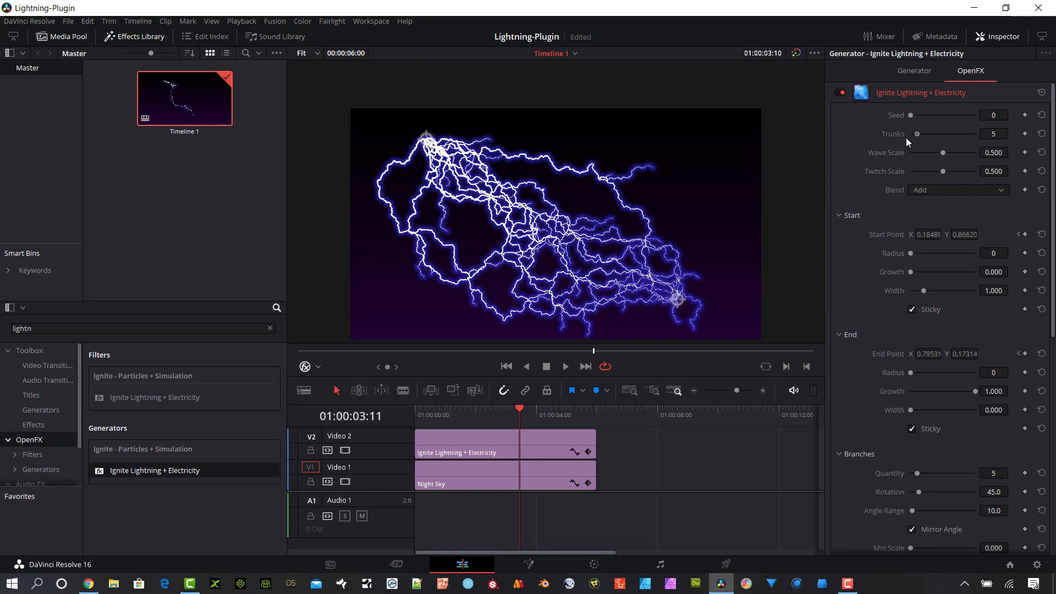
pyautogui.moveTo(920, 133); pyautogui.dragTo(916, 133)
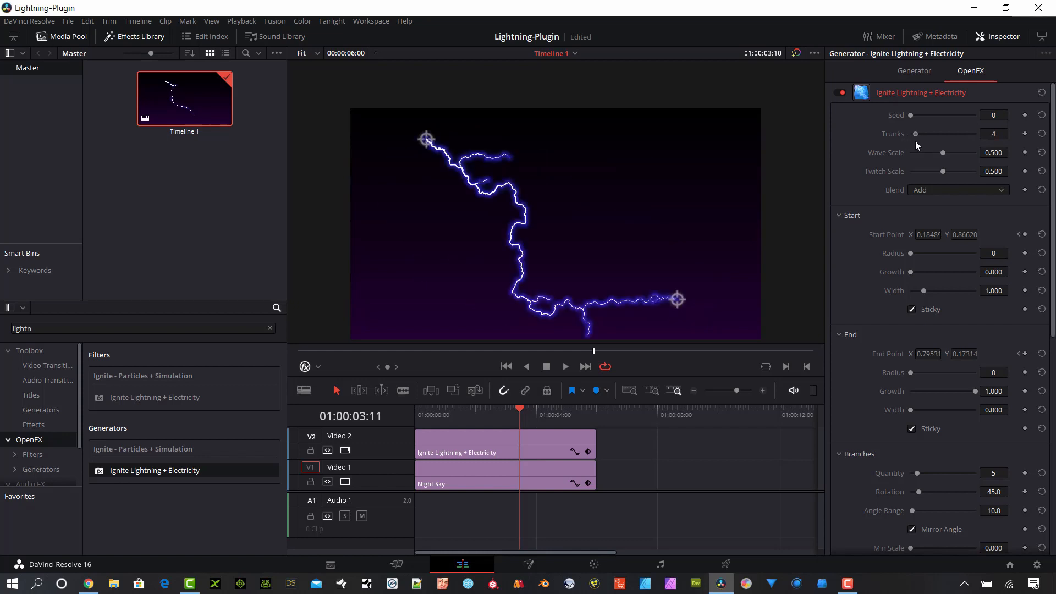
pyautogui.moveTo(943, 134); pyautogui.dragTo(916, 133)
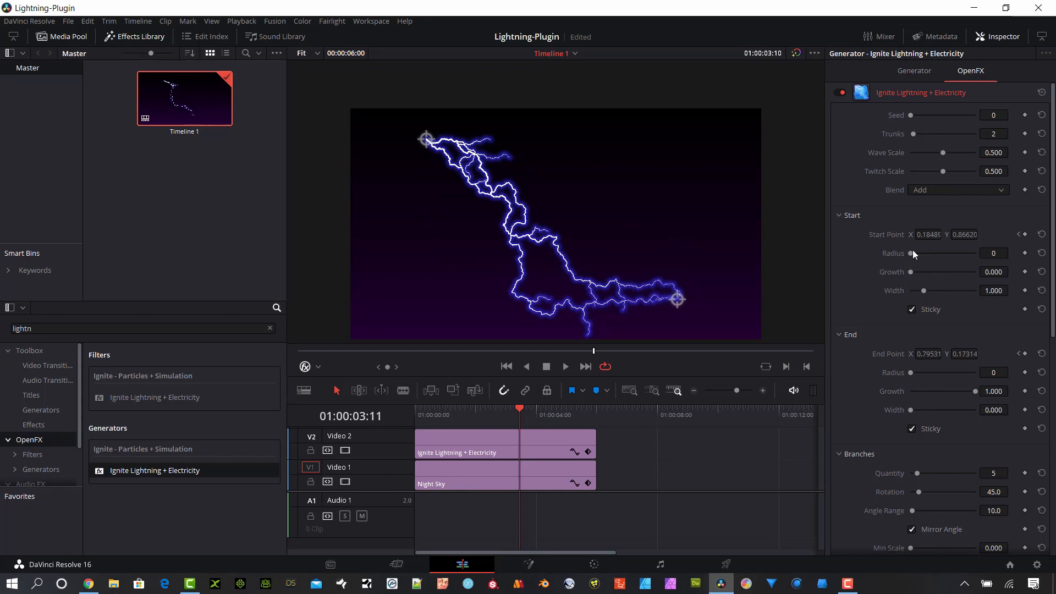
# Step: Set Start Radius to 78, End Radius 17, full end growth and End Width 0.043
pyautogui.moveTo(913, 253); pyautogui.dragTo(926, 253)
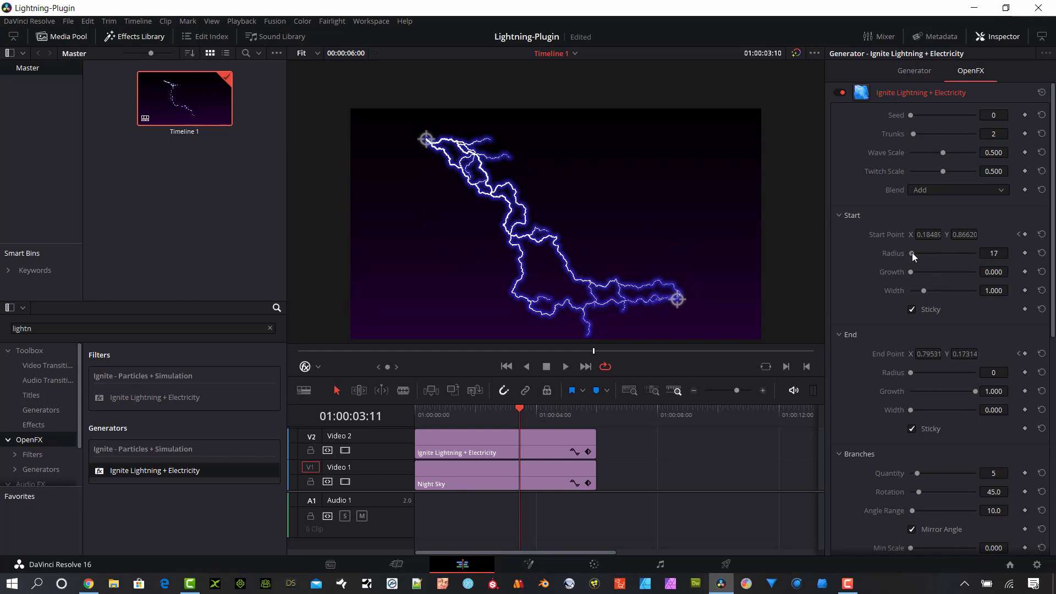
pyautogui.moveTo(914, 253); pyautogui.dragTo(936, 253)
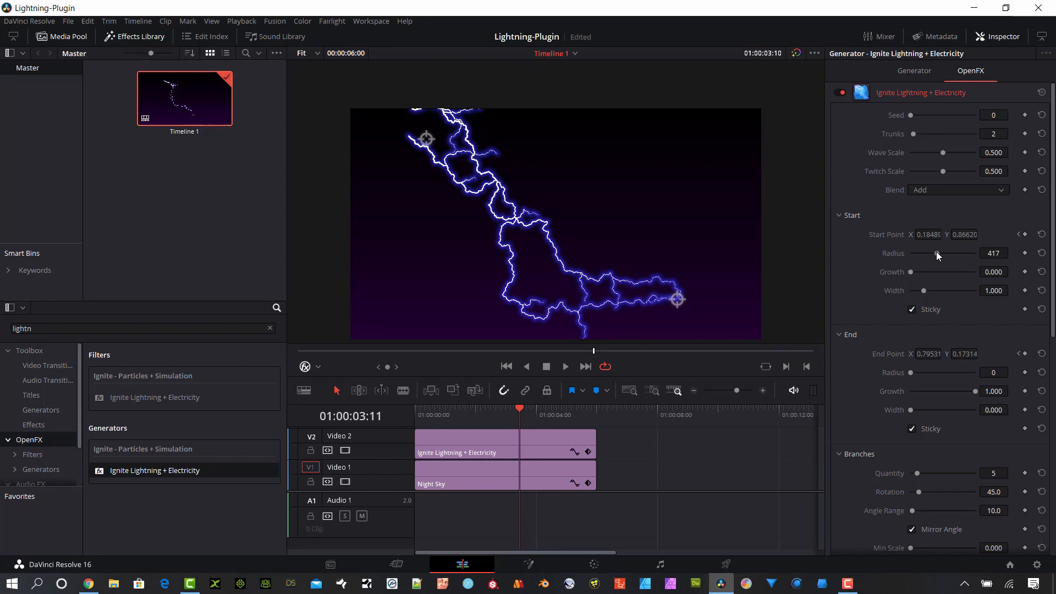
pyautogui.moveTo(935, 253); pyautogui.dragTo(914, 253)
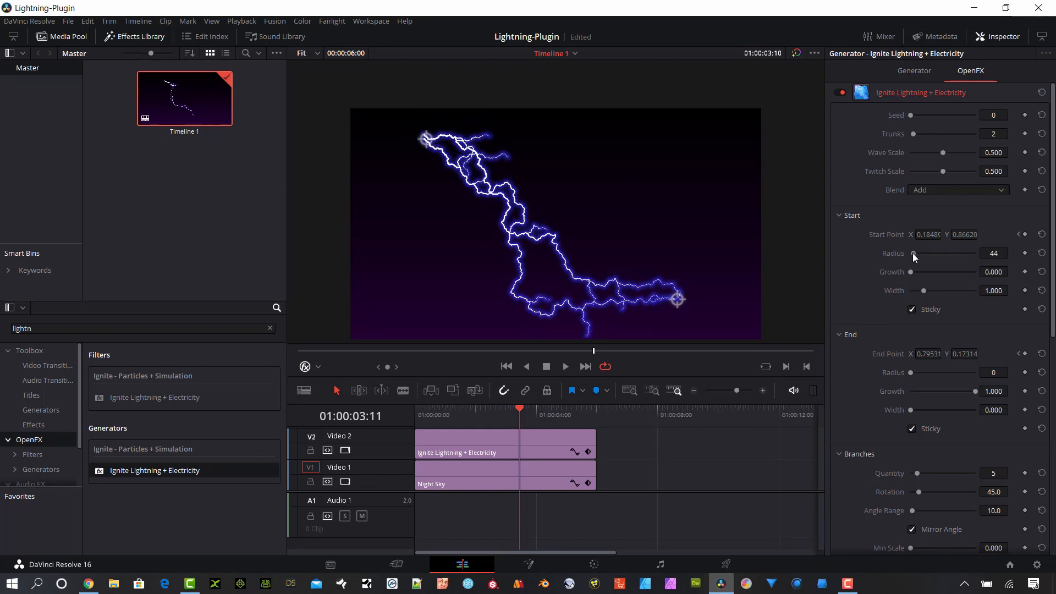
pyautogui.moveTo(913, 372); pyautogui.dragTo(932, 373)
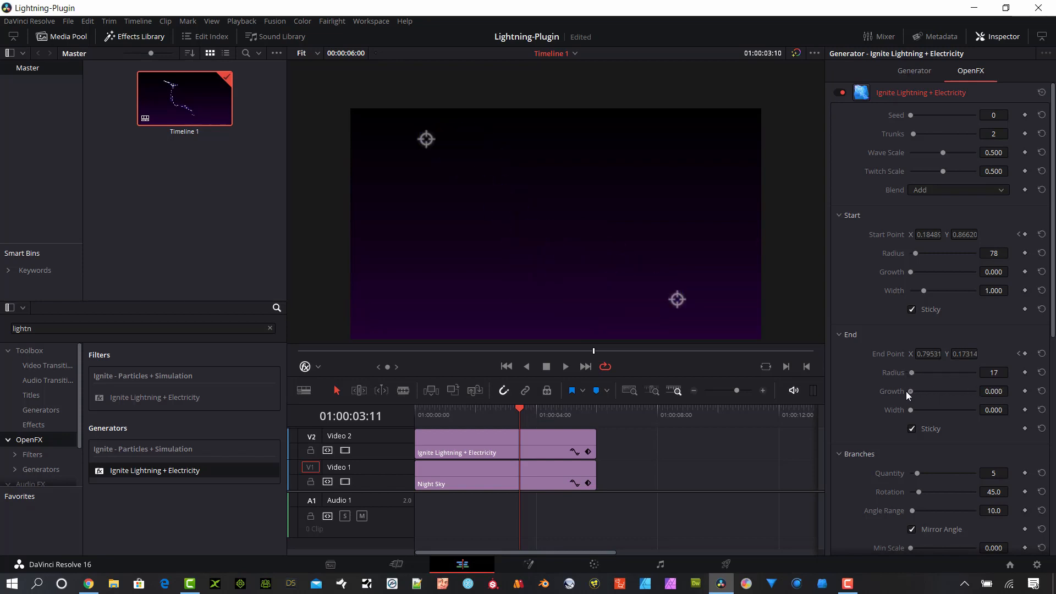
pyautogui.moveTo(916, 391); pyautogui.dragTo(942, 391)
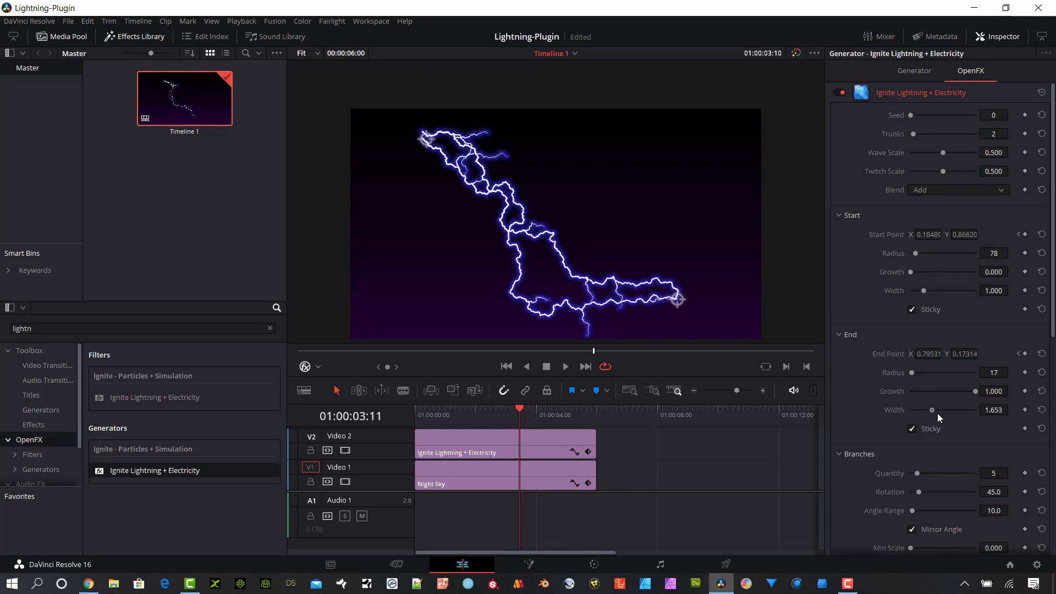
pyautogui.moveTo(932, 409); pyautogui.dragTo(917, 409)
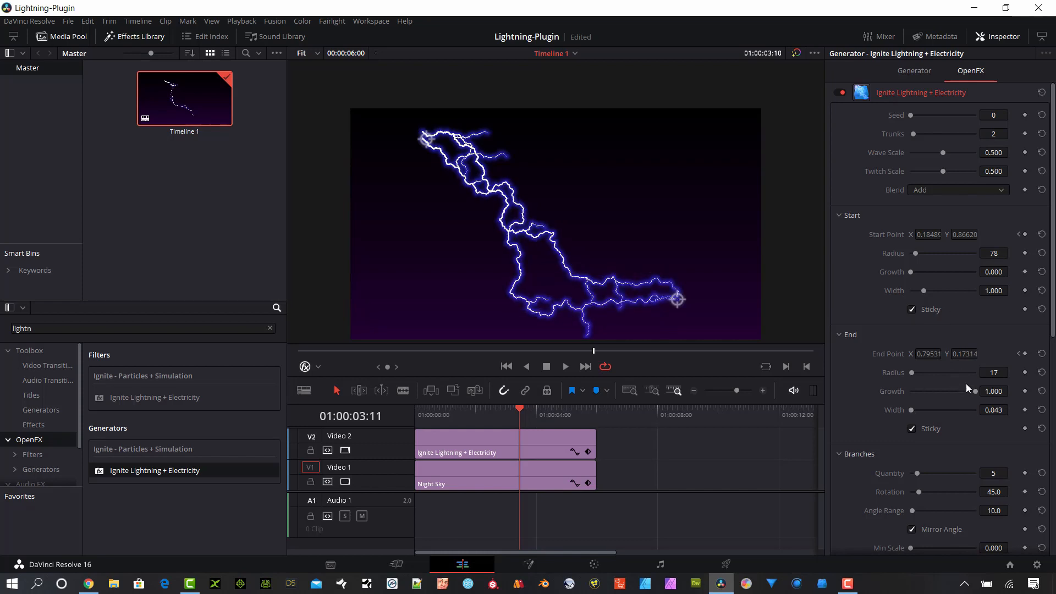
# Step: Nudge branch rotation, set Core Opacity to 1.000 and Glow Opacity to 0.856
pyautogui.scroll(-3)
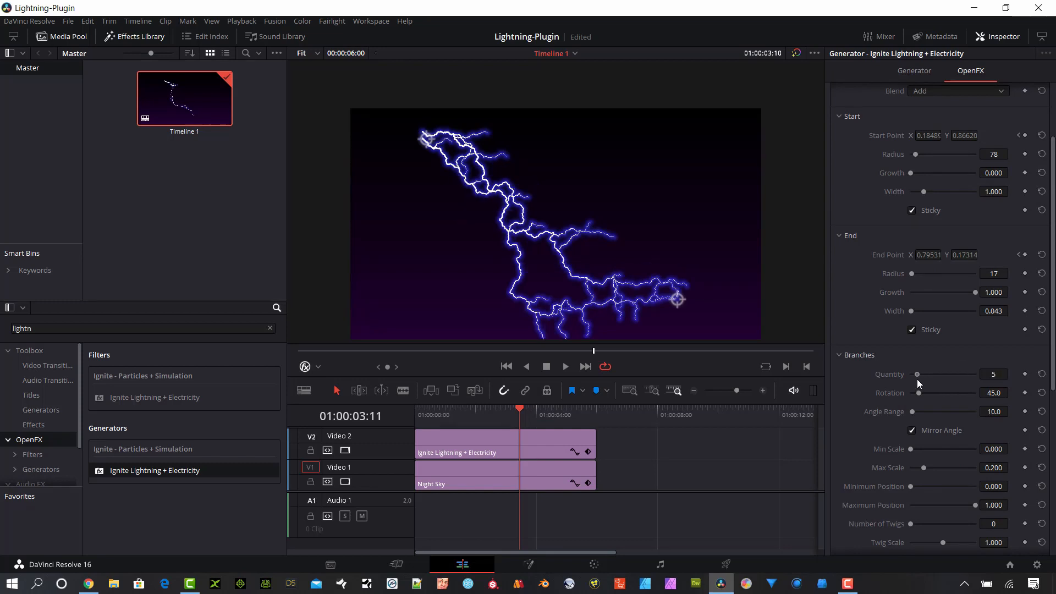
pyautogui.moveTo(917, 393); pyautogui.dragTo(929, 393)
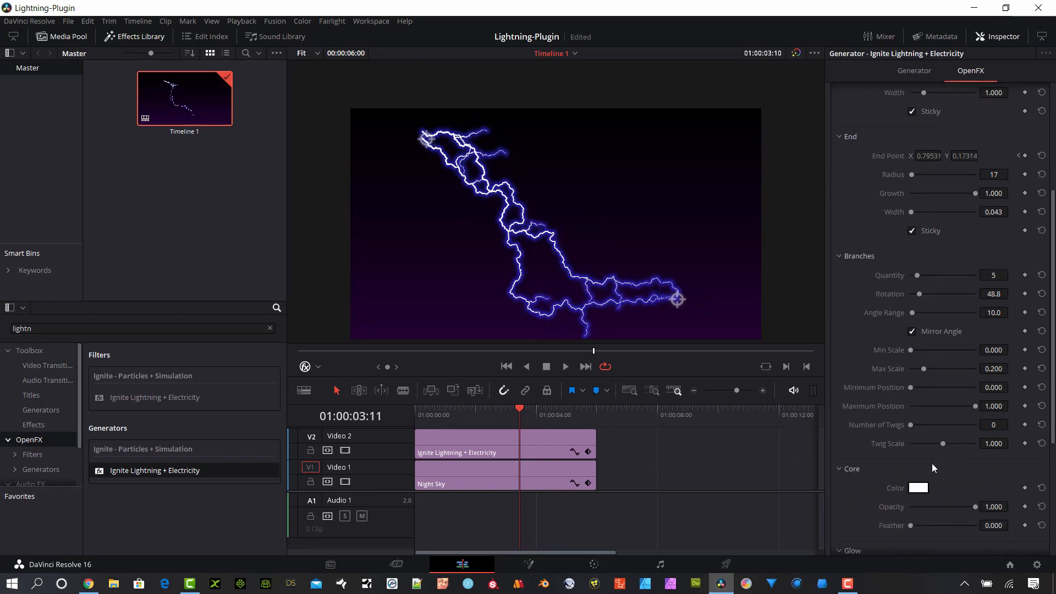
pyautogui.scroll(-3)
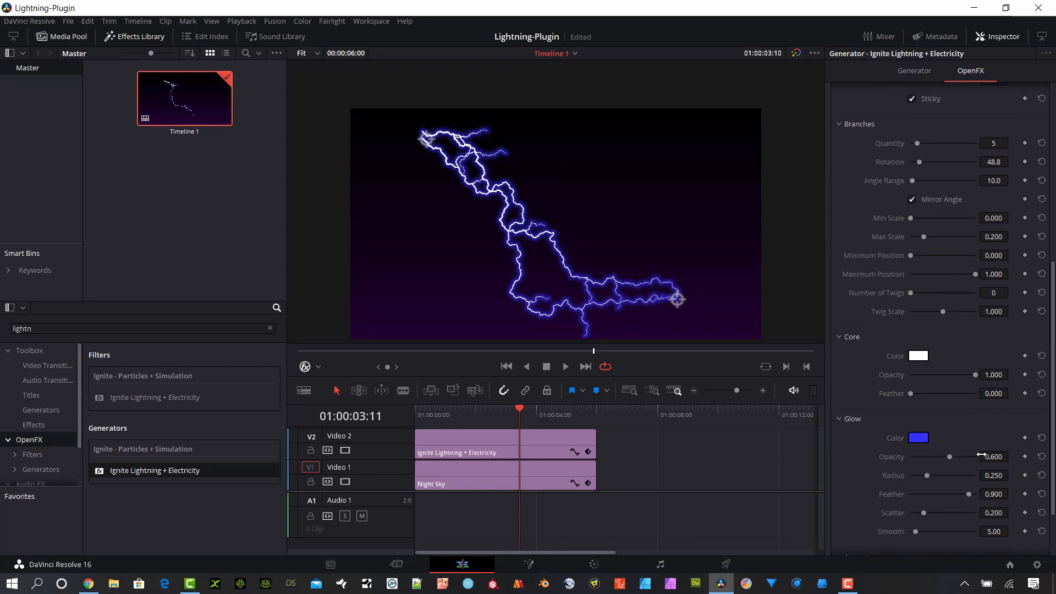
pyautogui.moveTo(975, 374); pyautogui.dragTo(965, 374)
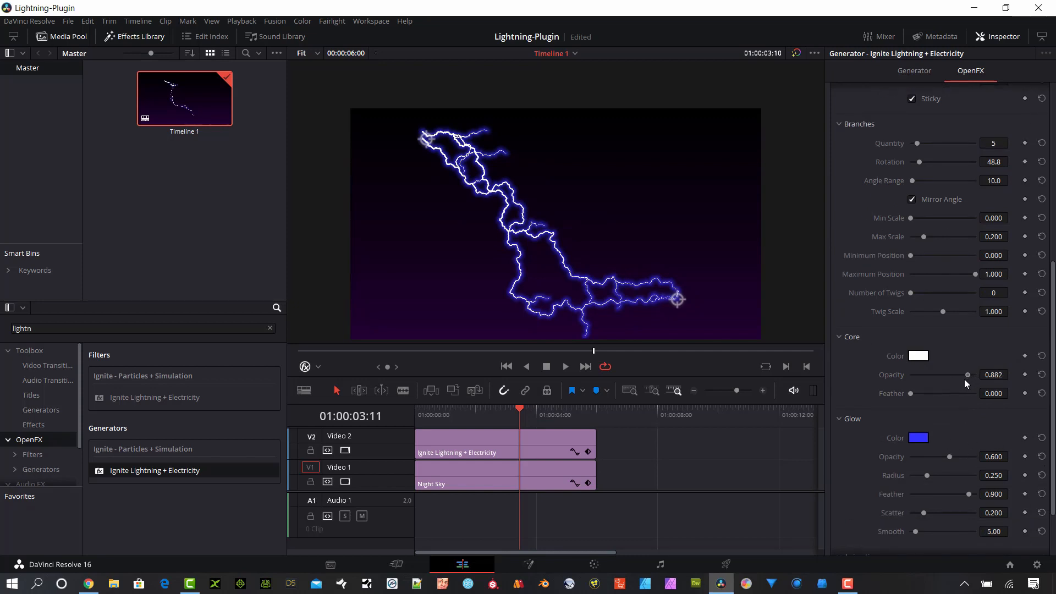
pyautogui.moveTo(970, 374); pyautogui.dragTo(938, 374)
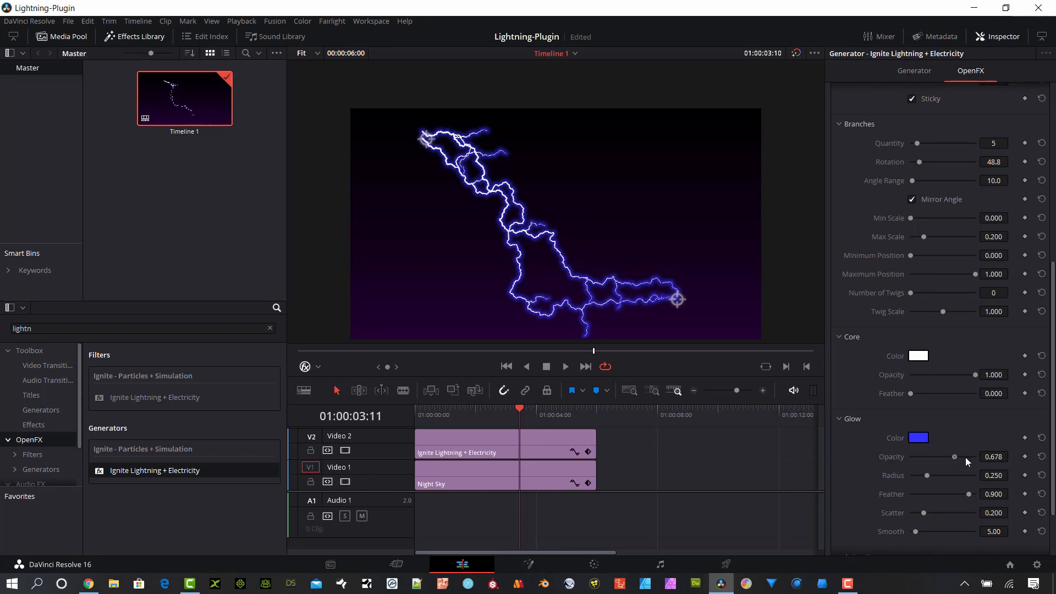
pyautogui.moveTo(952, 456); pyautogui.dragTo(967, 457)
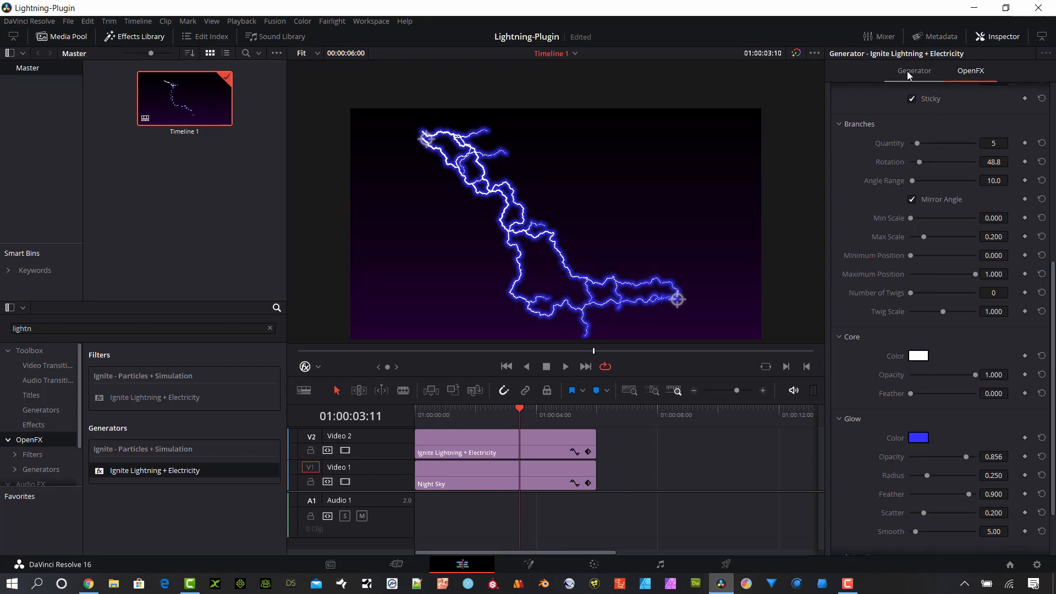
pyautogui.moveTo(911, 81)
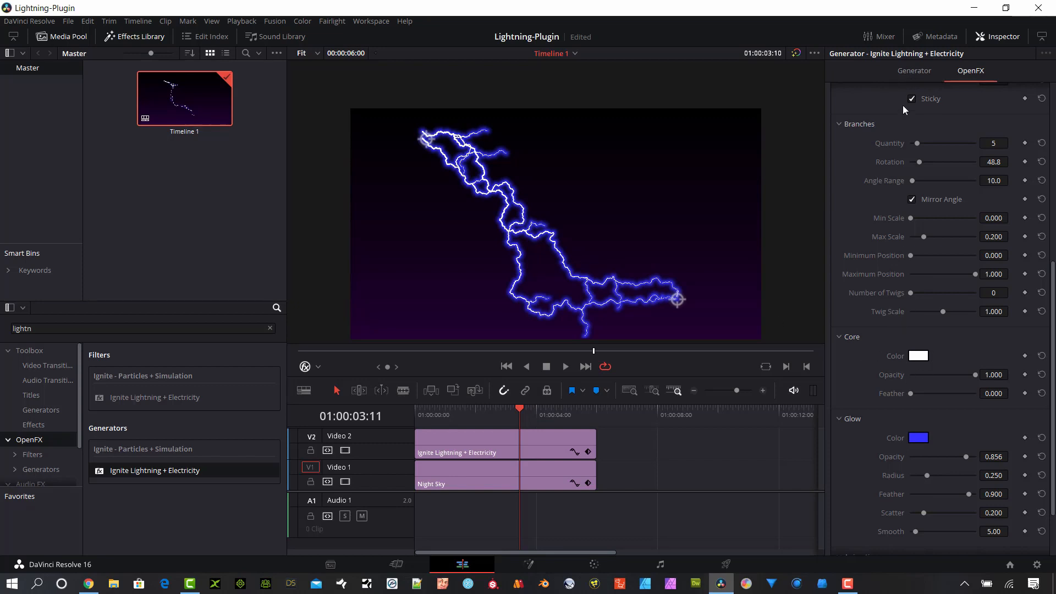
pyautogui.moveTo(827, 350)
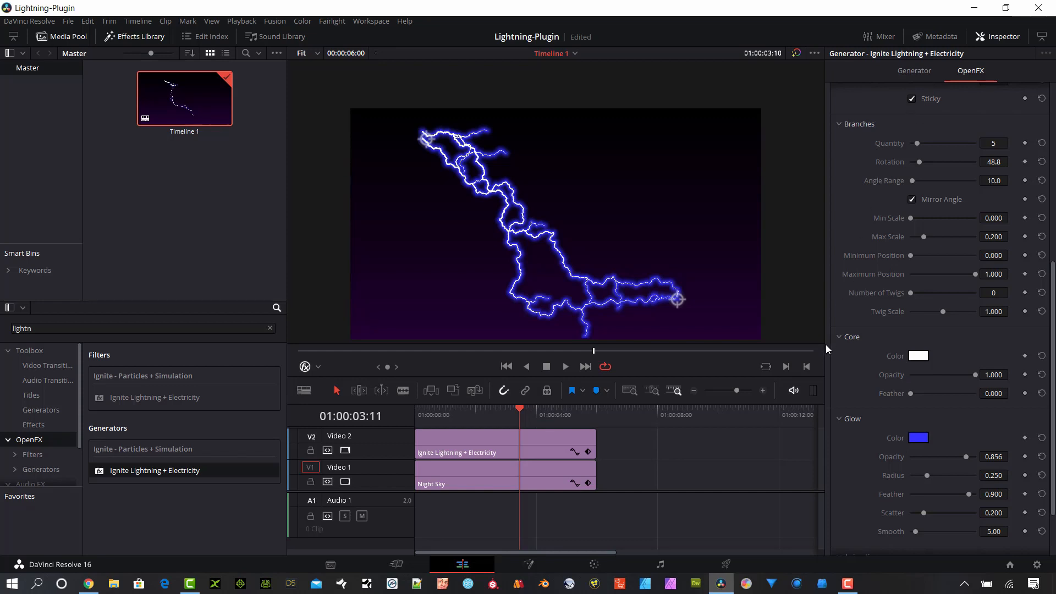
pyautogui.moveTo(676, 298); pyautogui.dragTo(751, 317)
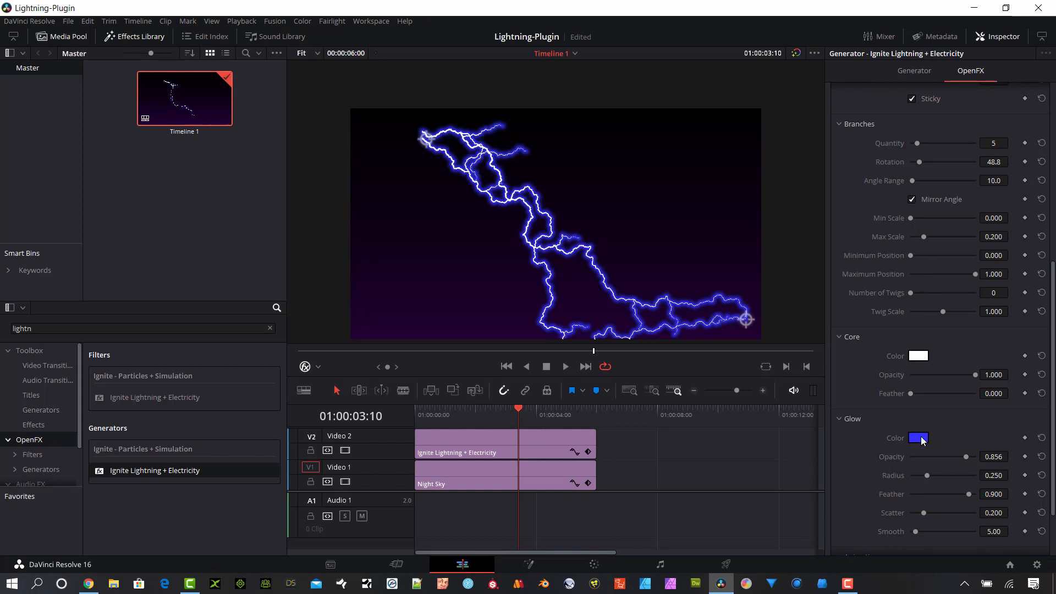
# Step: Make the Glow Color yellow, then set animation Scale 1.339, Jitter 0.356 and Speed 1.203
pyautogui.click(917, 438)
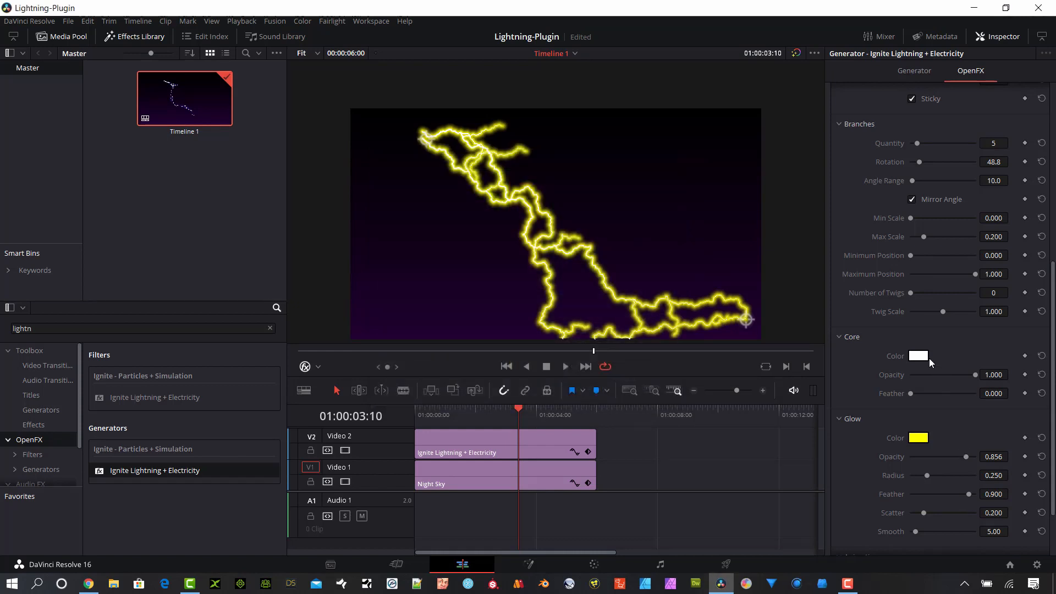
pyautogui.click(459, 409)
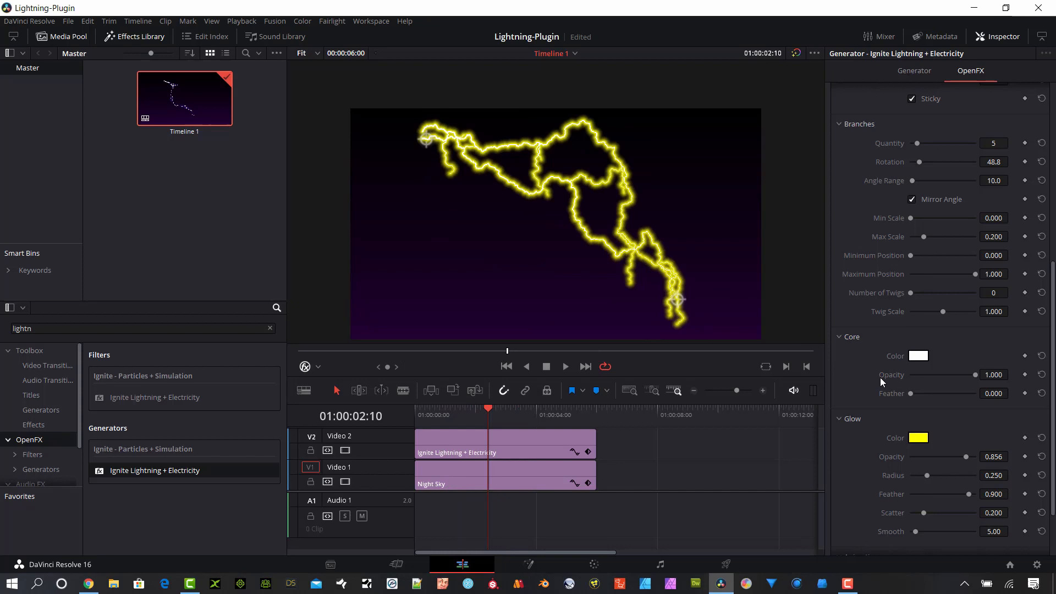
pyautogui.scroll(-3)
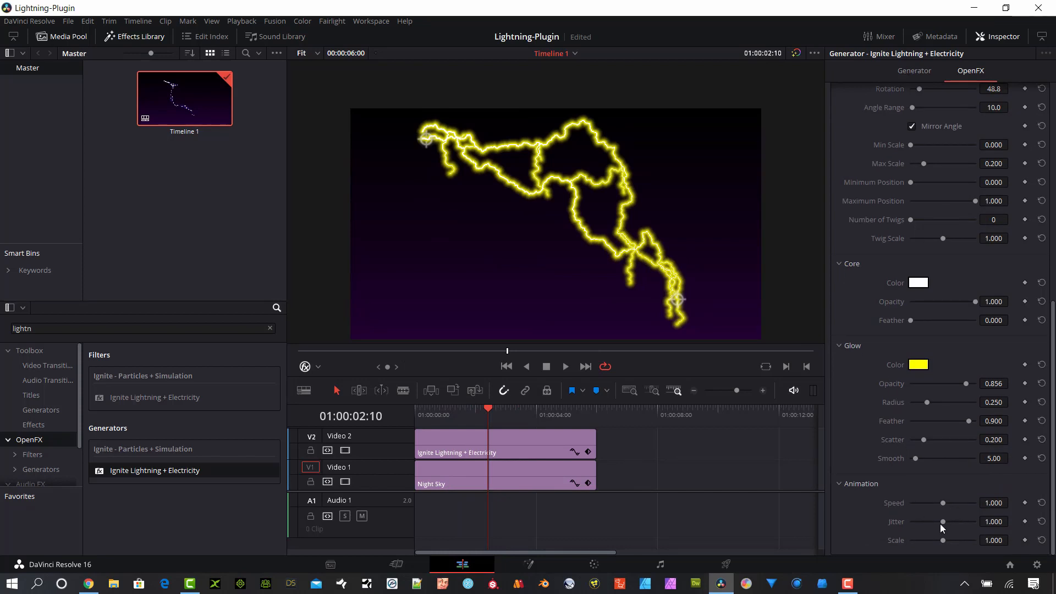
pyautogui.moveTo(944, 540)
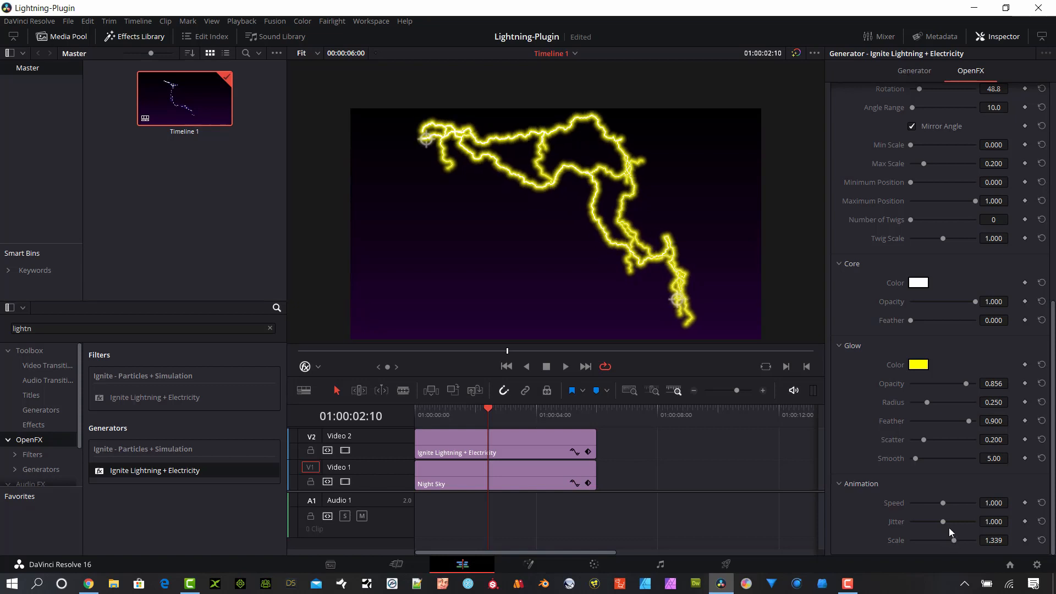
pyautogui.moveTo(942, 521); pyautogui.dragTo(923, 522)
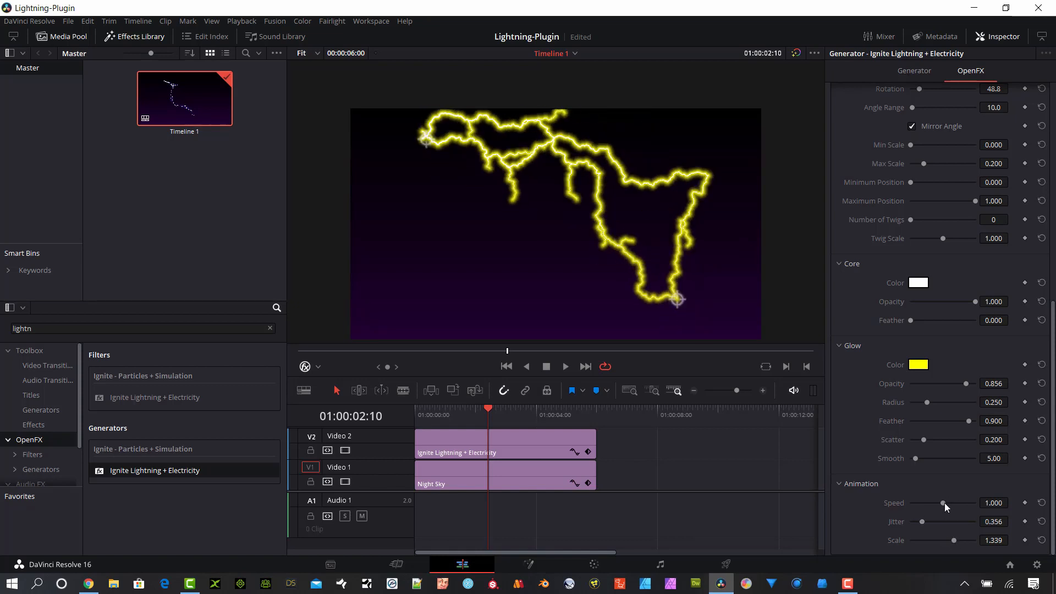
pyautogui.moveTo(943, 503); pyautogui.dragTo(919, 503)
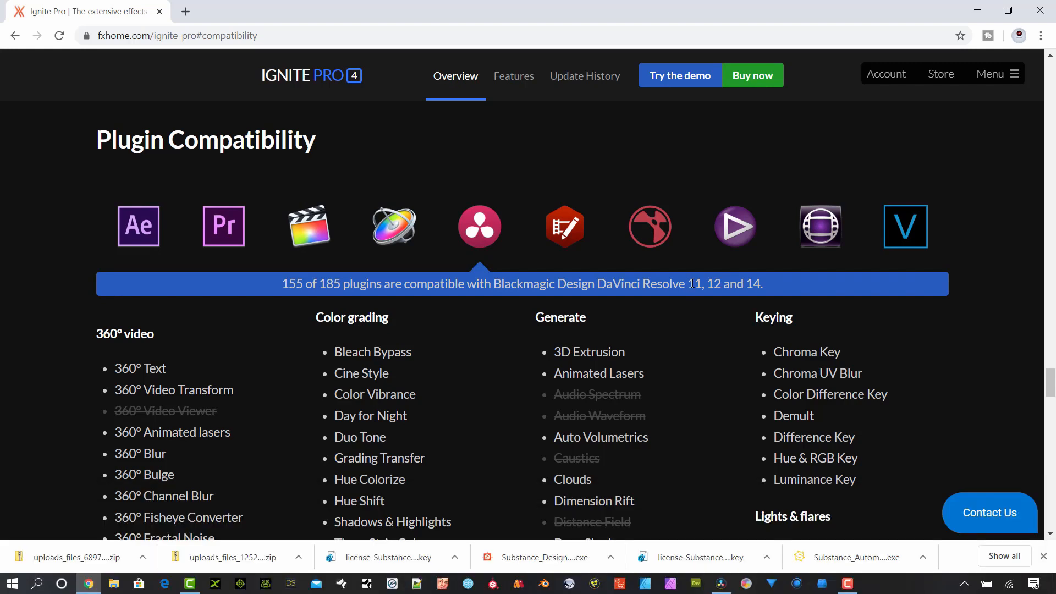
pyautogui.moveTo(752, 348)
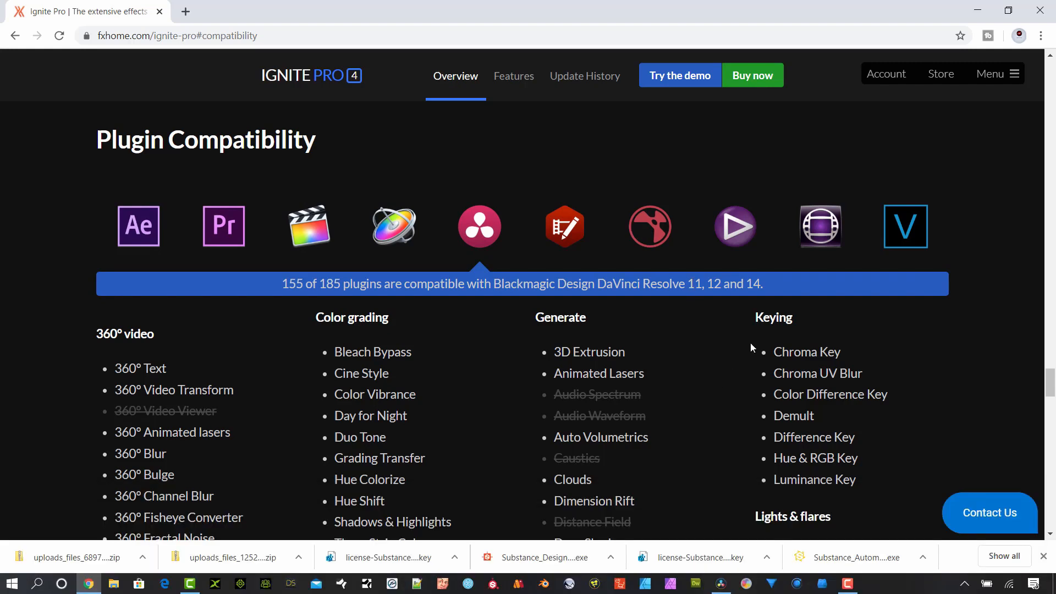
# Step: Scroll through the fxhome Ignite Pro compatibility list for DaVinci Resolve
pyautogui.scroll(-3)
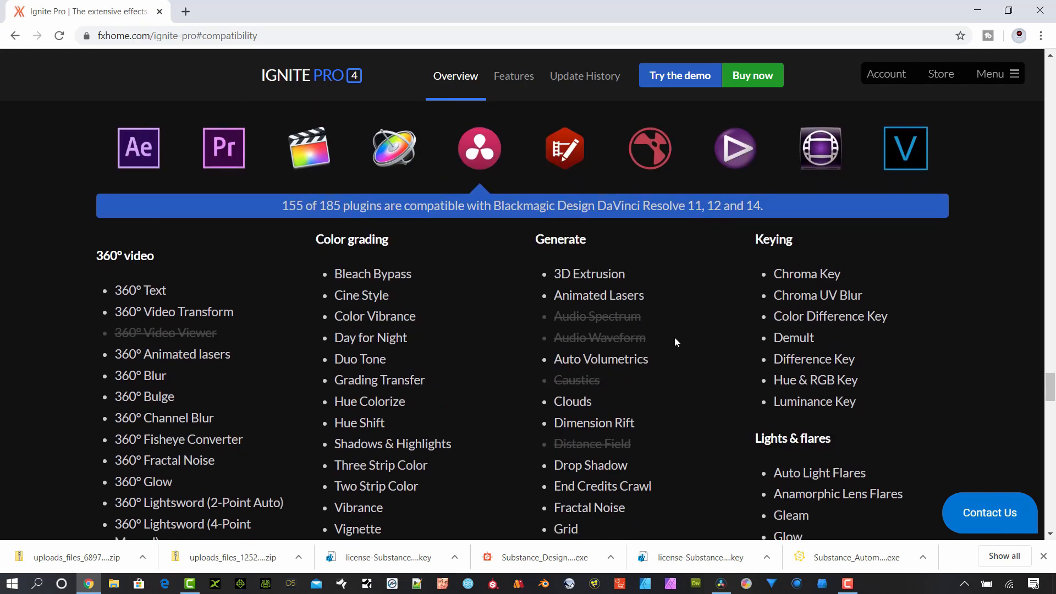
pyautogui.scroll(-3)
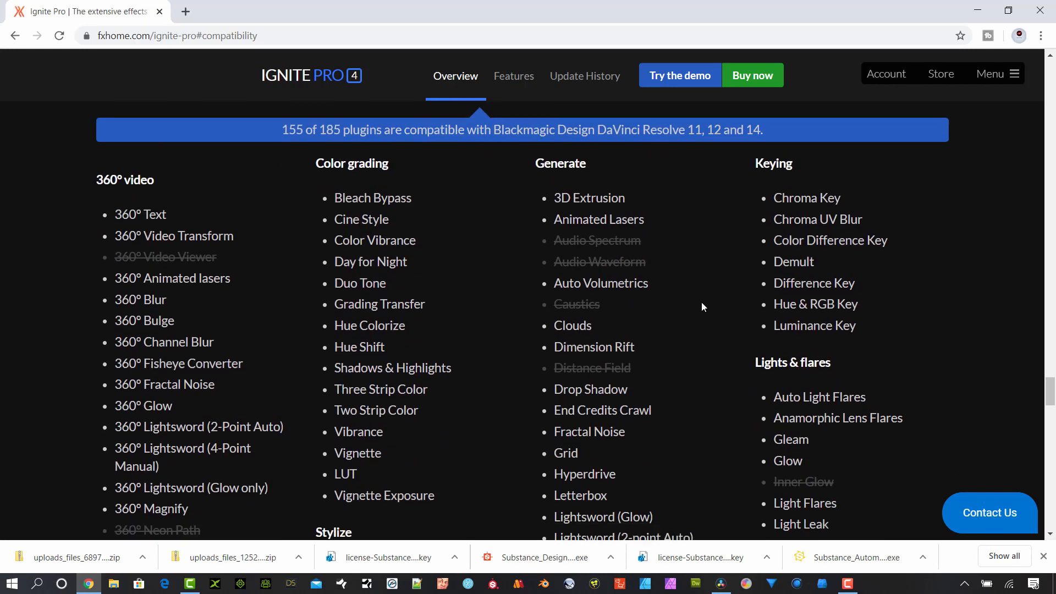
pyautogui.scroll(-3)
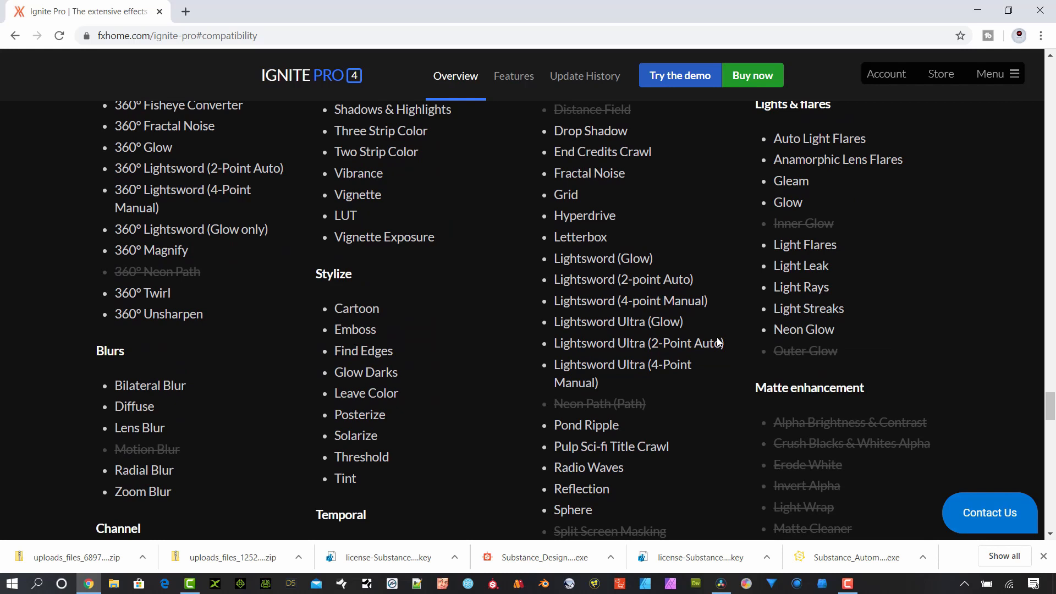
pyautogui.scroll(-3)
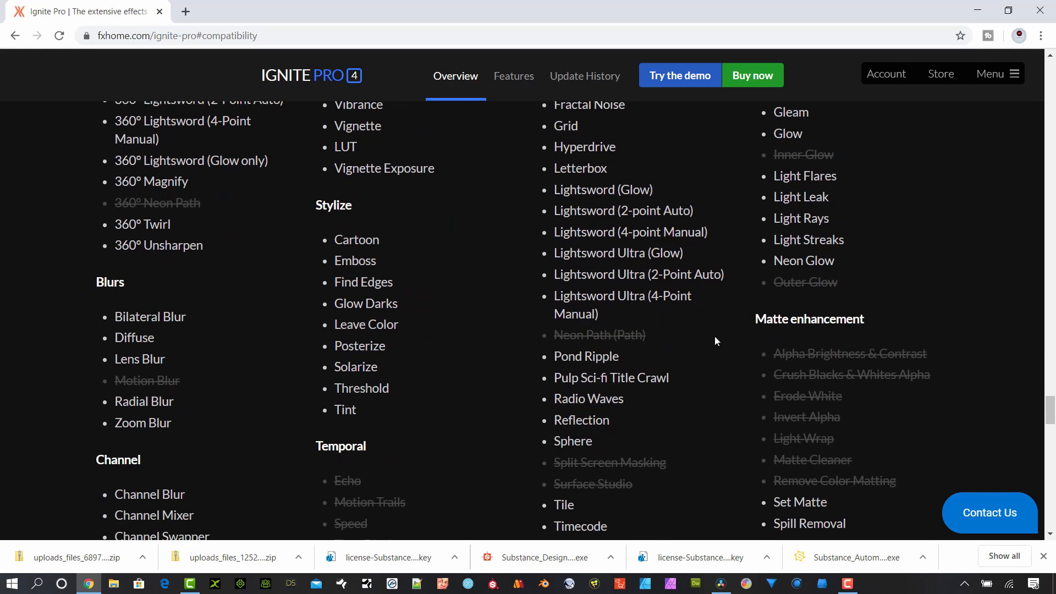
pyautogui.scroll(-3)
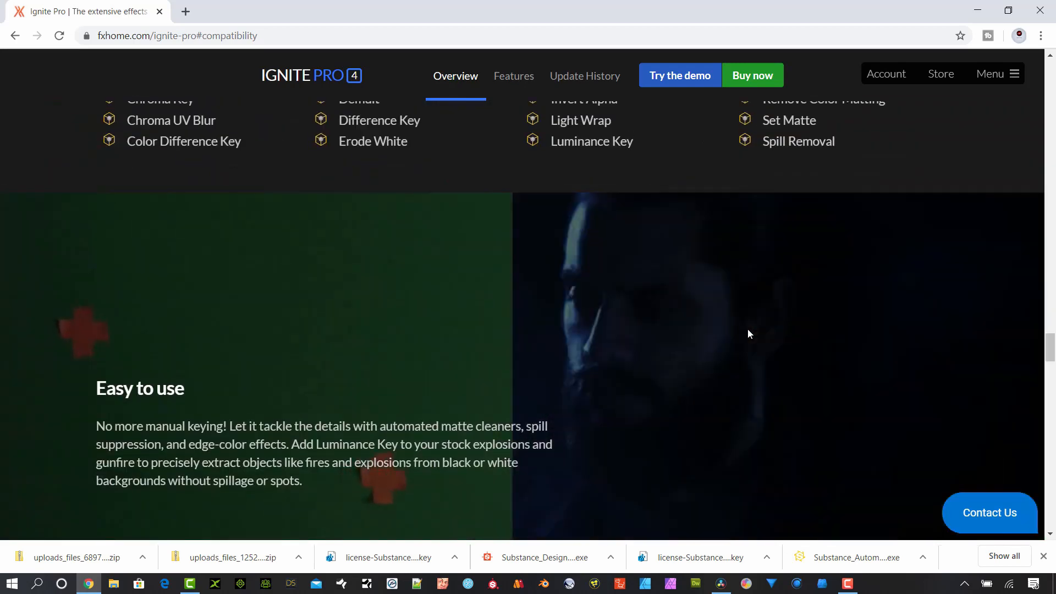
pyautogui.scroll(3)
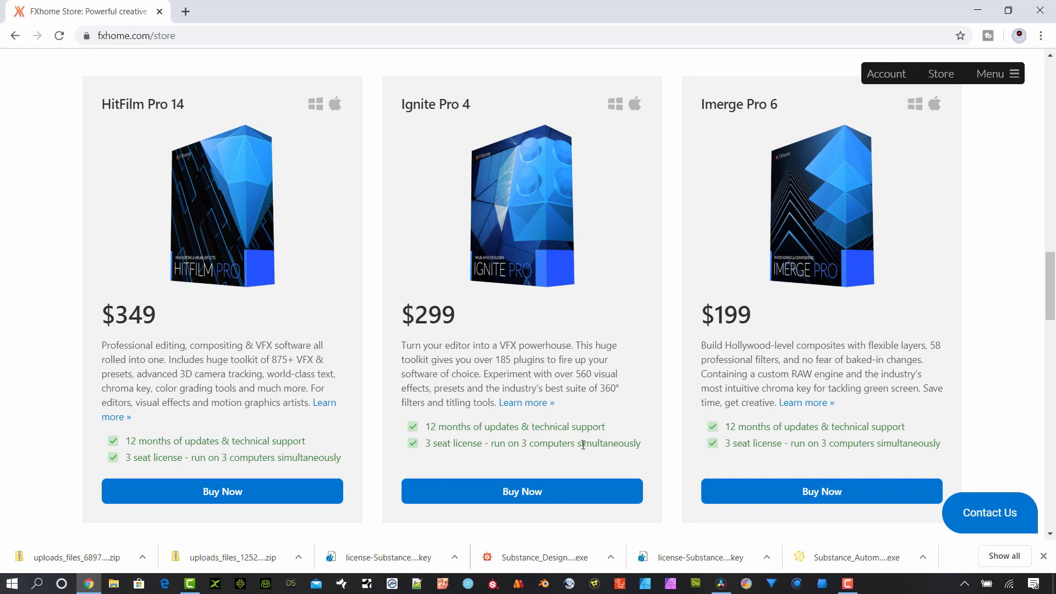
pyautogui.moveTo(537, 341)
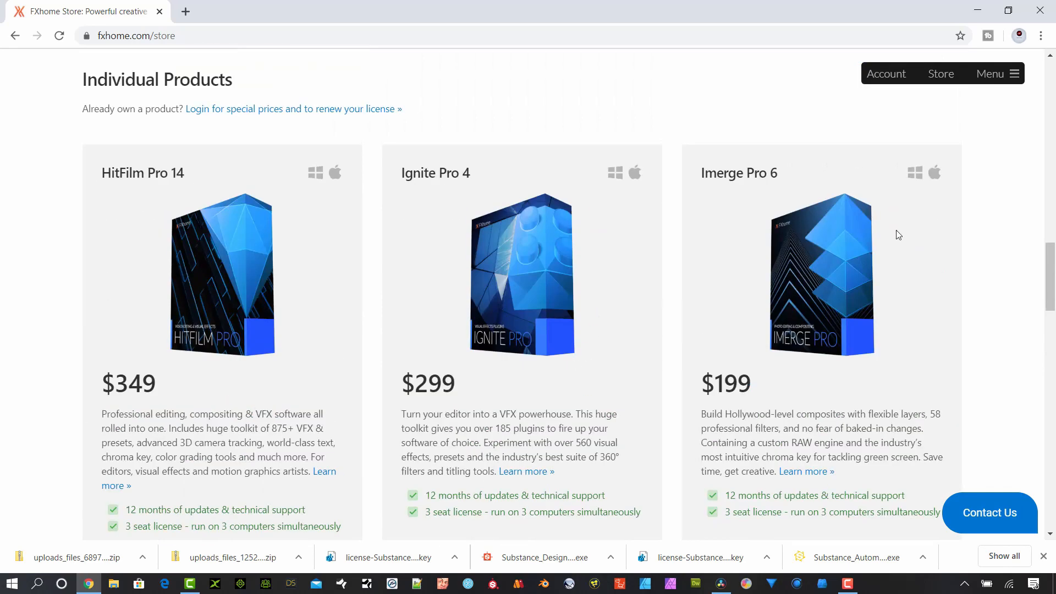
# Step: Switch back to DaVinci Resolve and park the playhead a few frames earlier on the lightning timeline
pyautogui.click(721, 583)
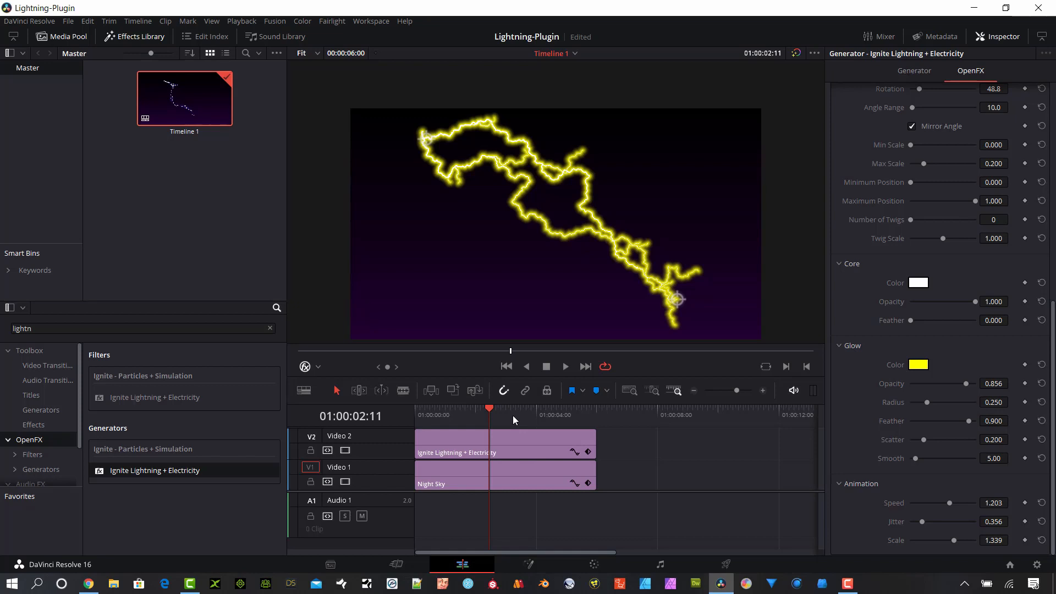
pyautogui.click(535, 408)
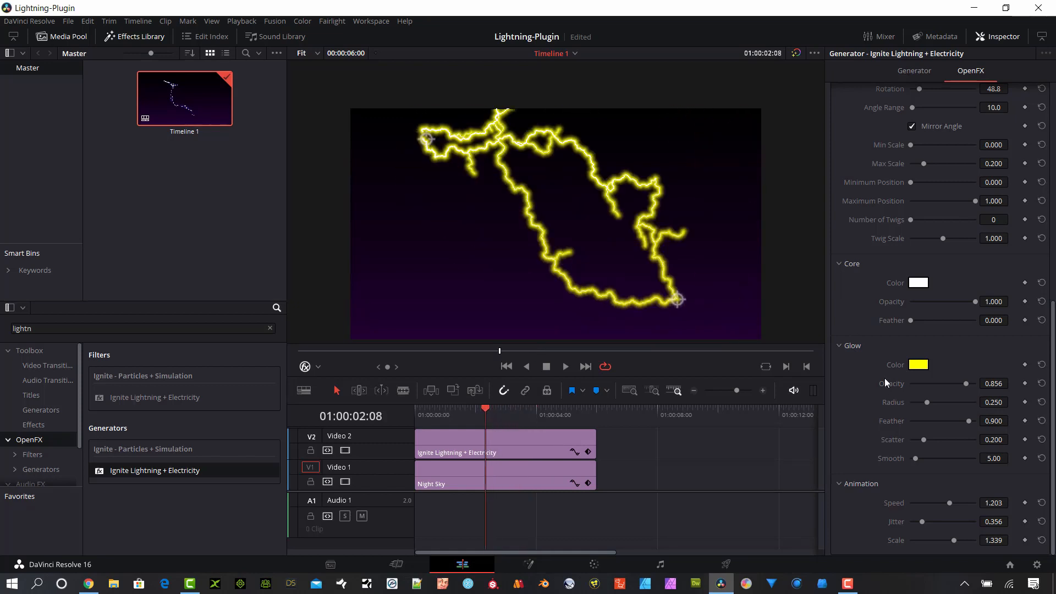
pyautogui.moveTo(890, 383)
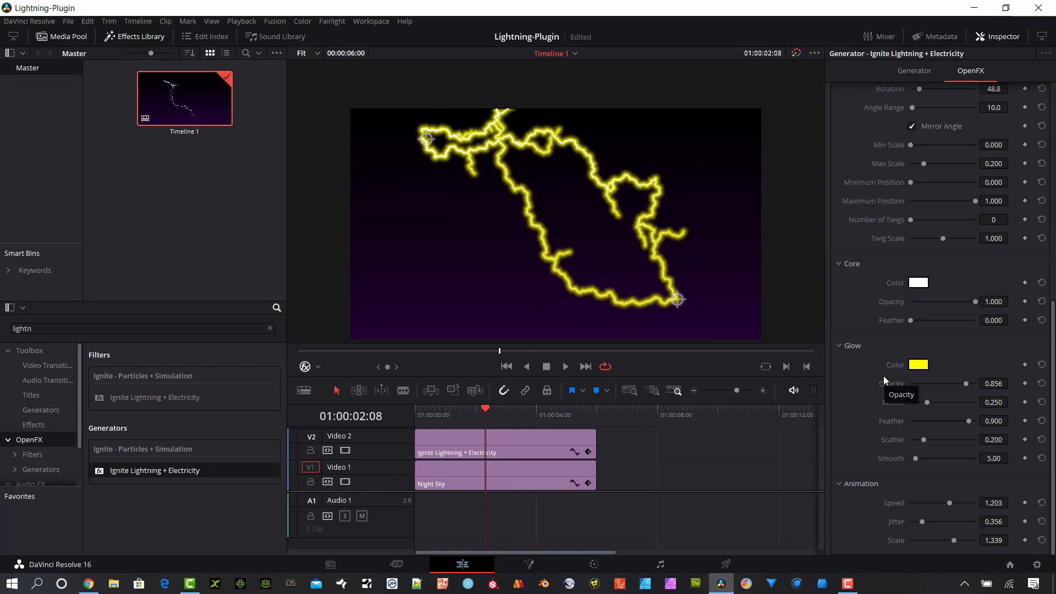
pyautogui.moveTo(881, 376)
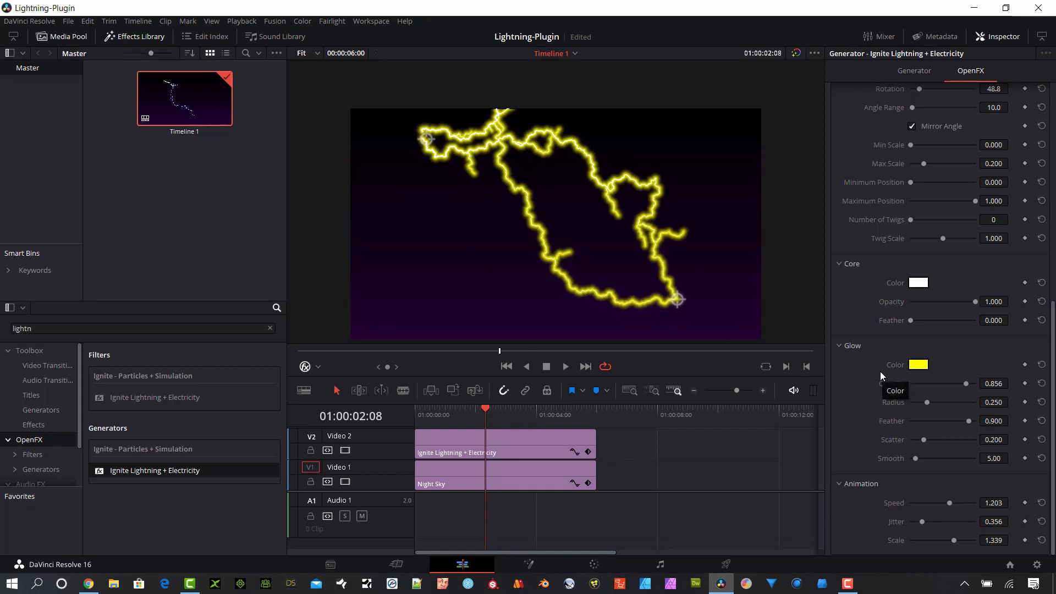